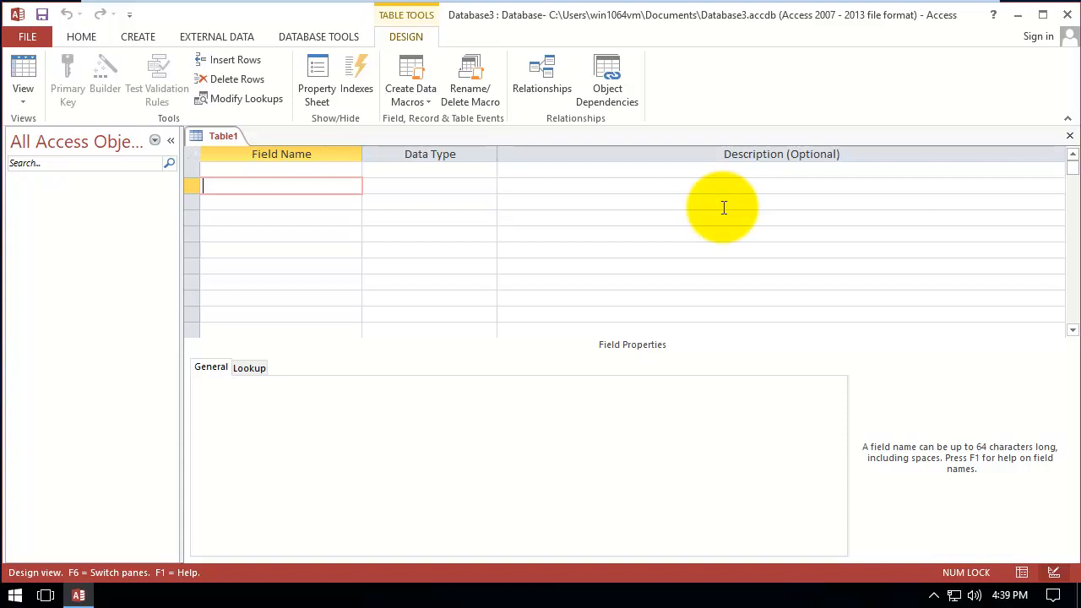
mouse_move(307, 169)
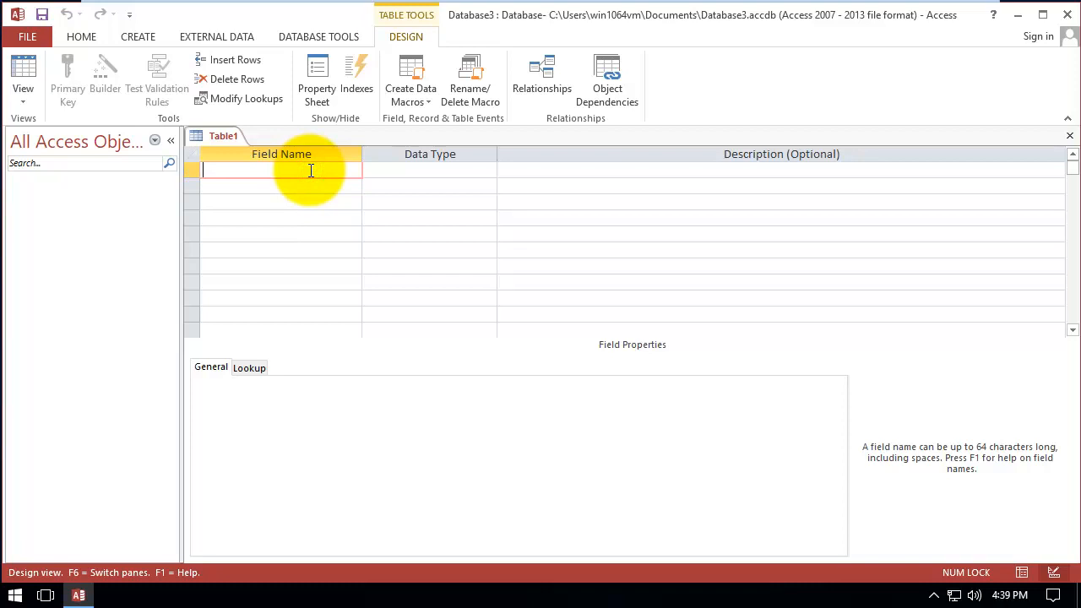
Add ItemID as AutoNumber plus ItemCode, ItemName and Category as Short Text, then reselect ItemID
type("ItemID")
left_click(280, 186)
type("ItemCode")
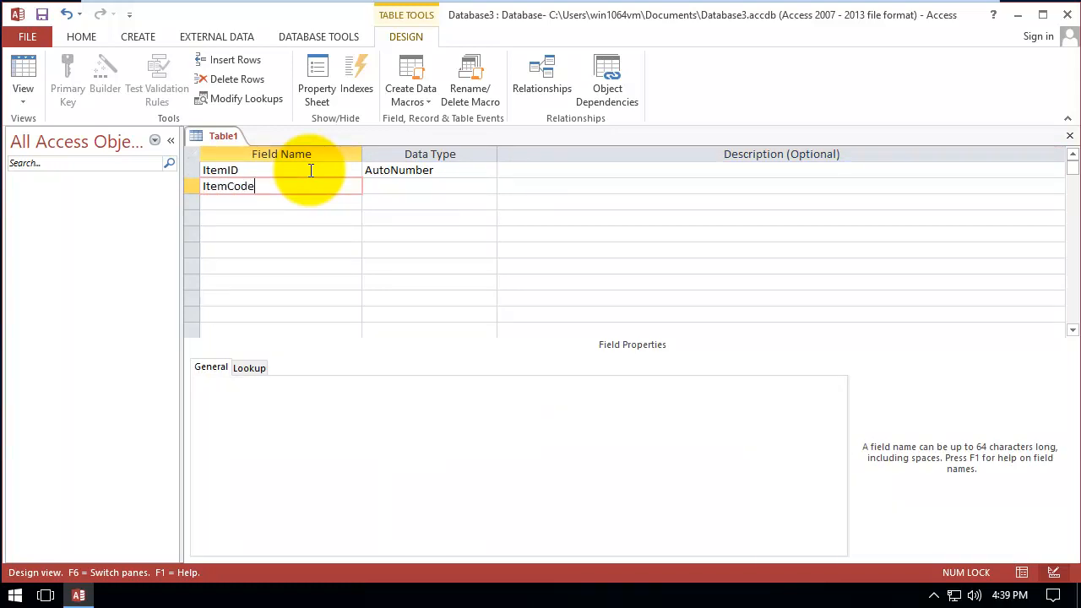
left_click(423, 186)
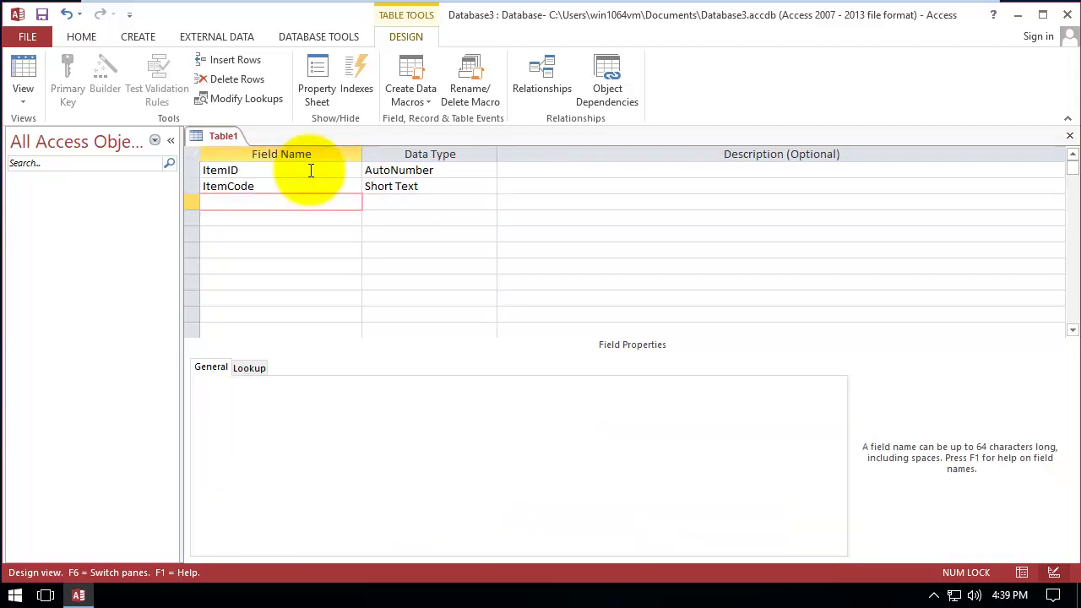
type("ItemName")
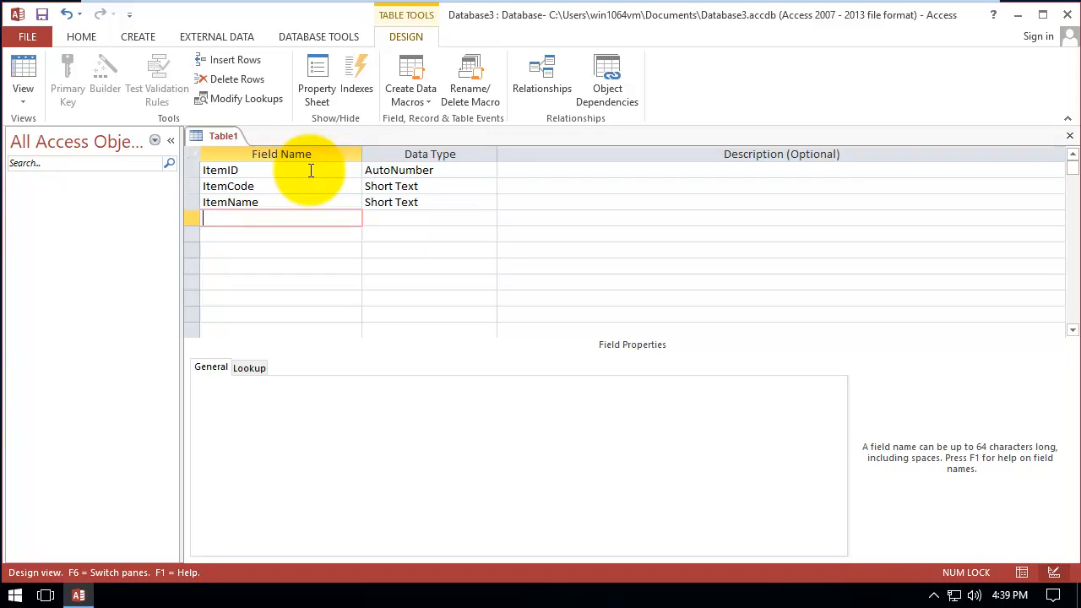
type("Category")
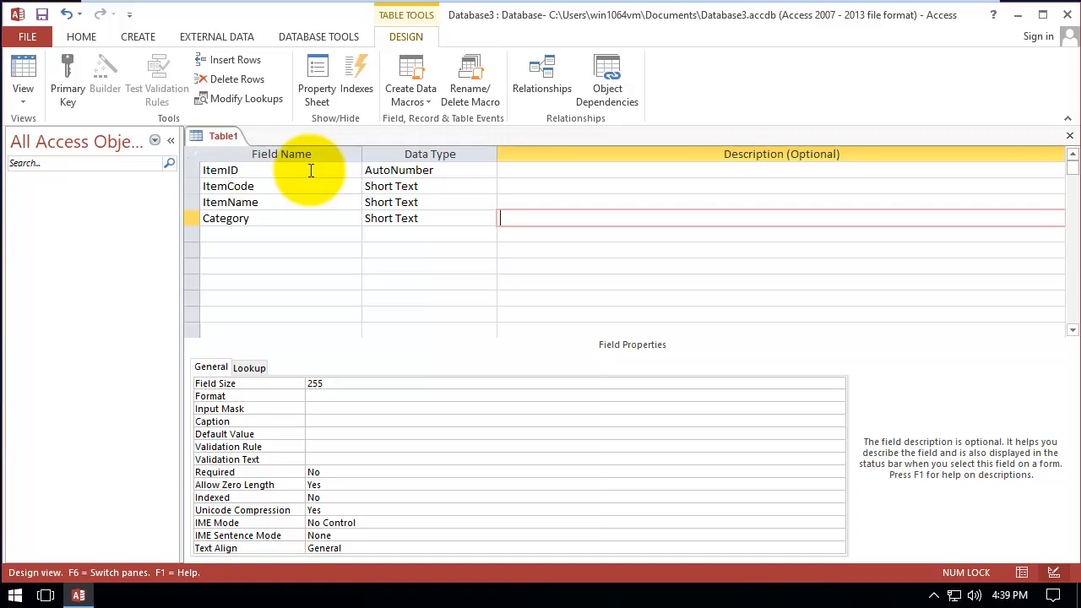
left_click(220, 169)
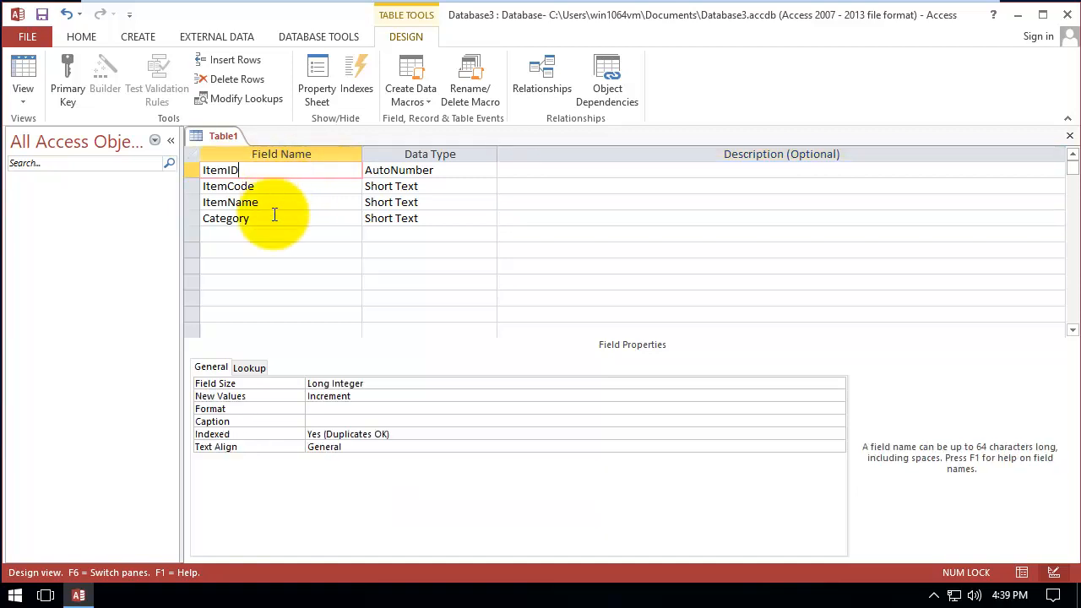
left_click(196, 169)
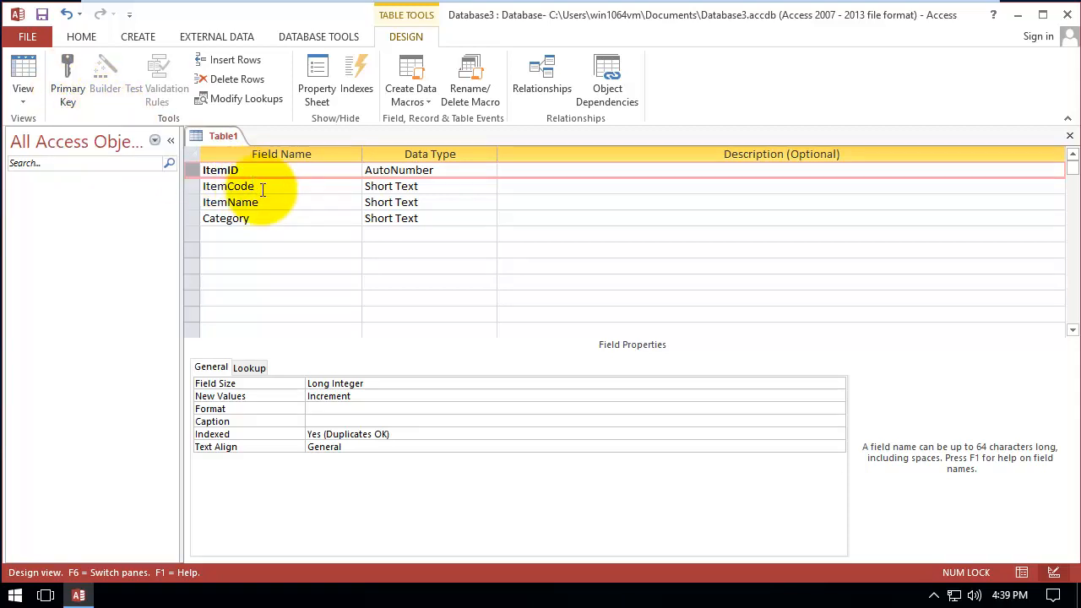
left_click(228, 186)
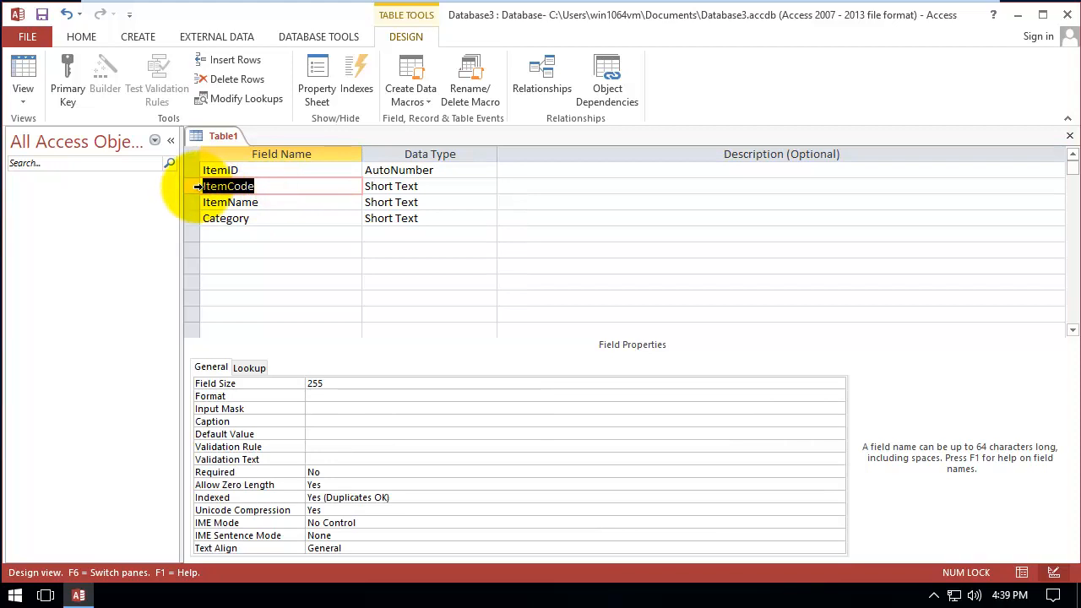
left_click(262, 202)
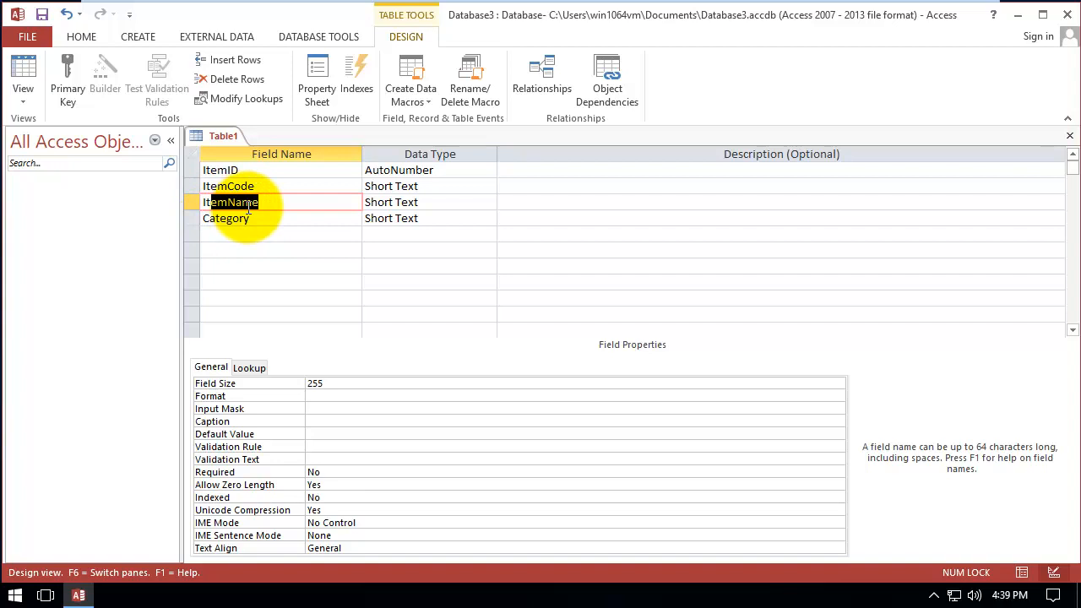
left_click(227, 218)
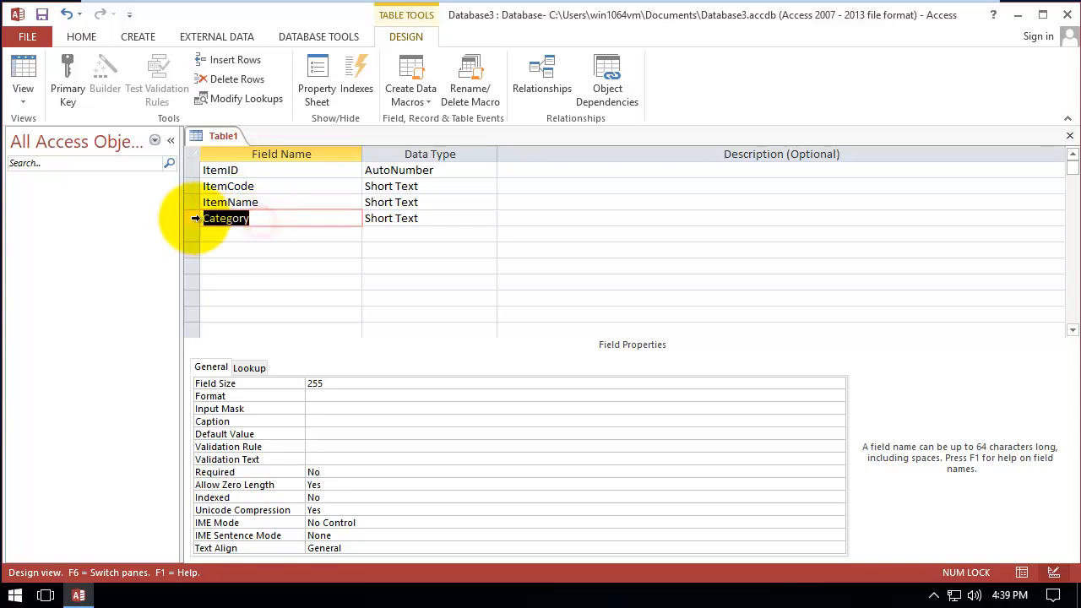
left_click(223, 169)
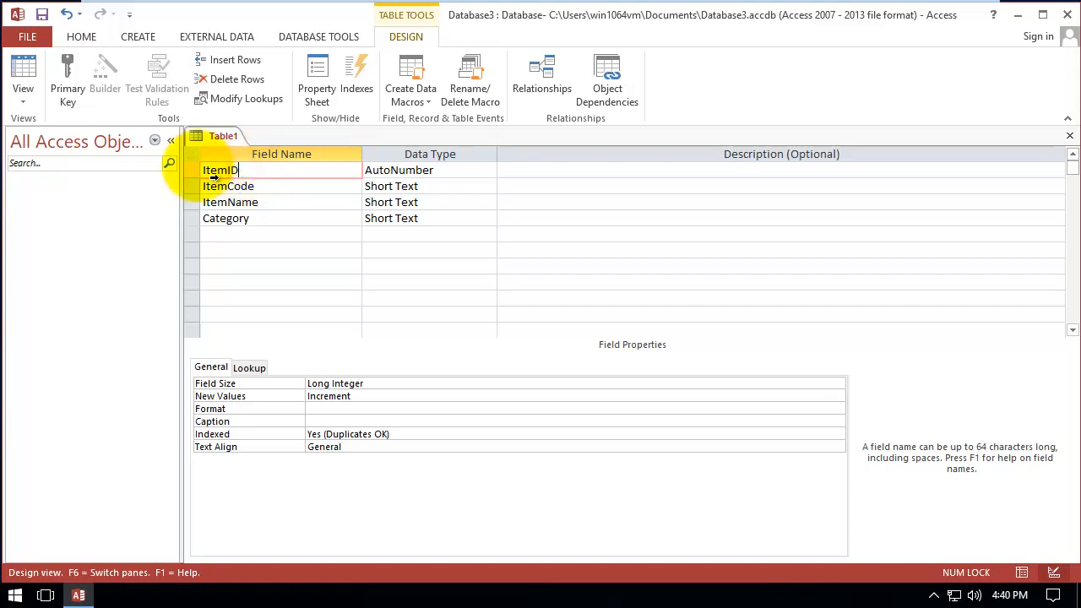
mouse_move(71, 74)
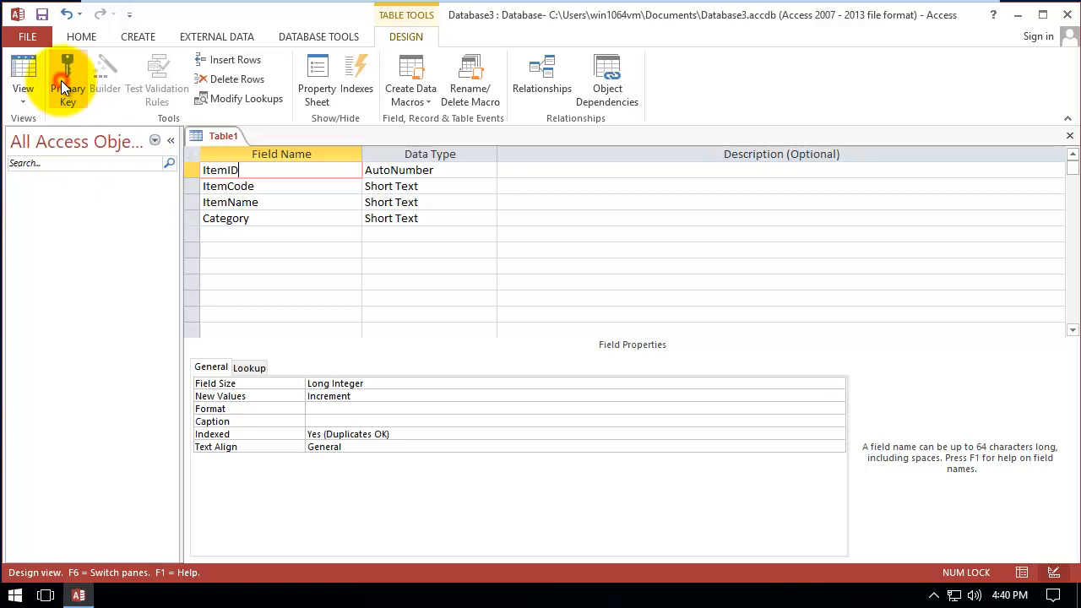
mouse_move(23, 71)
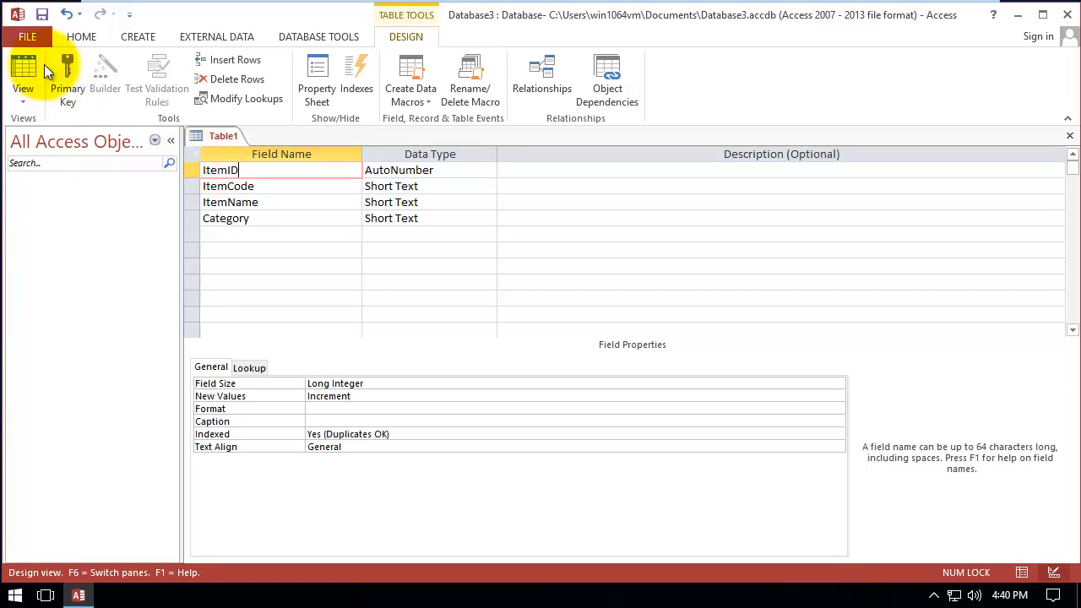
Set ItemID as primary key and start saving, reaching the Save As prompt showing Table1
left_click(68, 69)
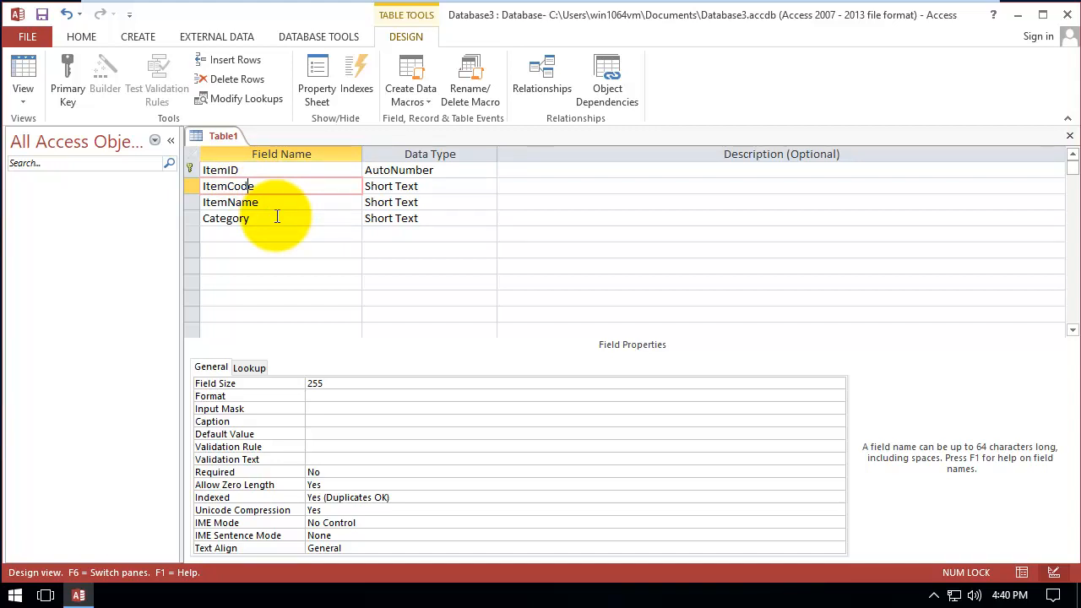
left_click(37, 15)
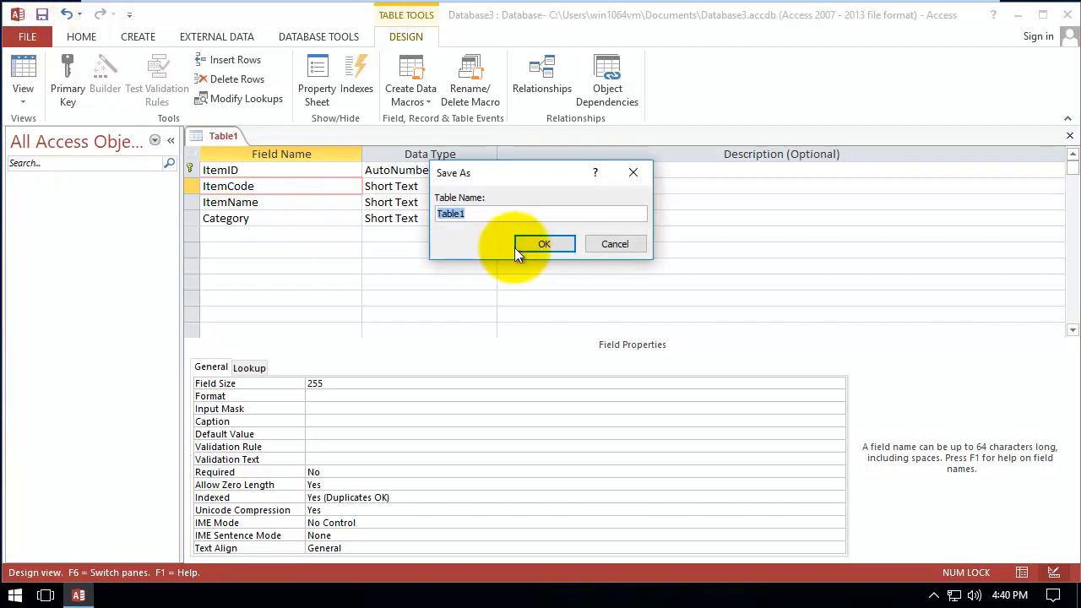